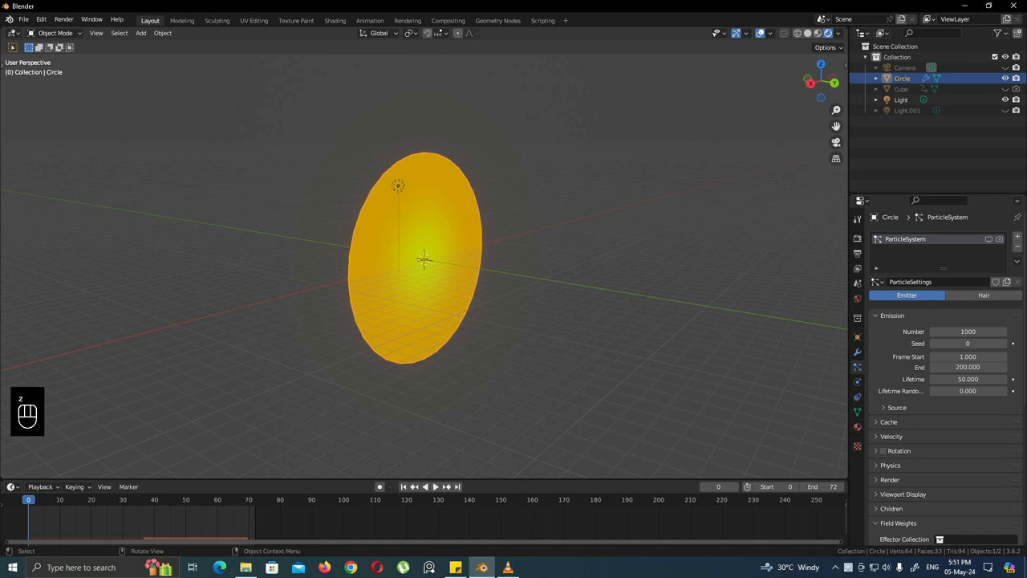
Add a new cube to the scene in front of the portal disc
{"action": "left_click", "coordinate": [333, 20]}
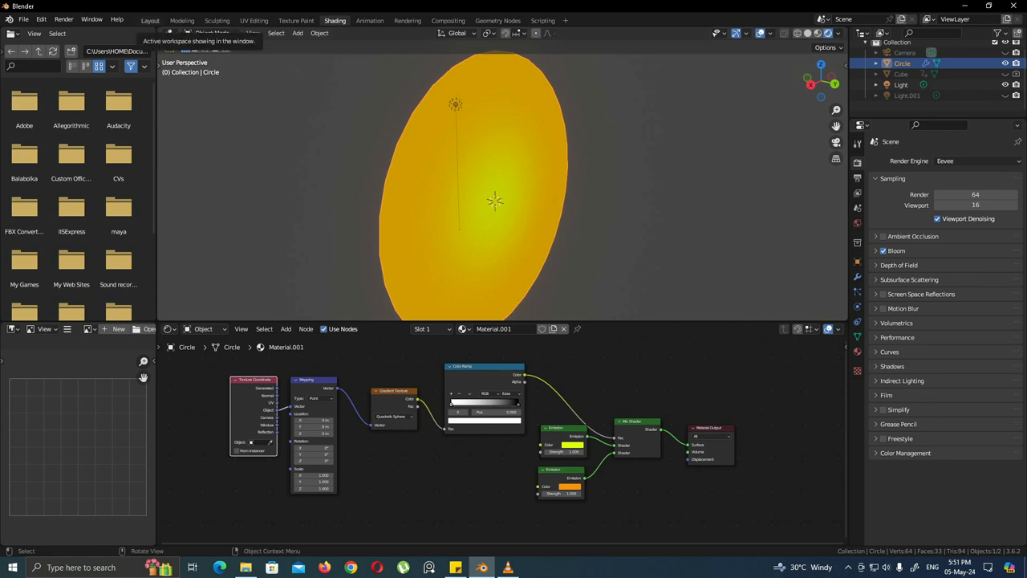
{"action": "left_click", "coordinate": [150, 19]}
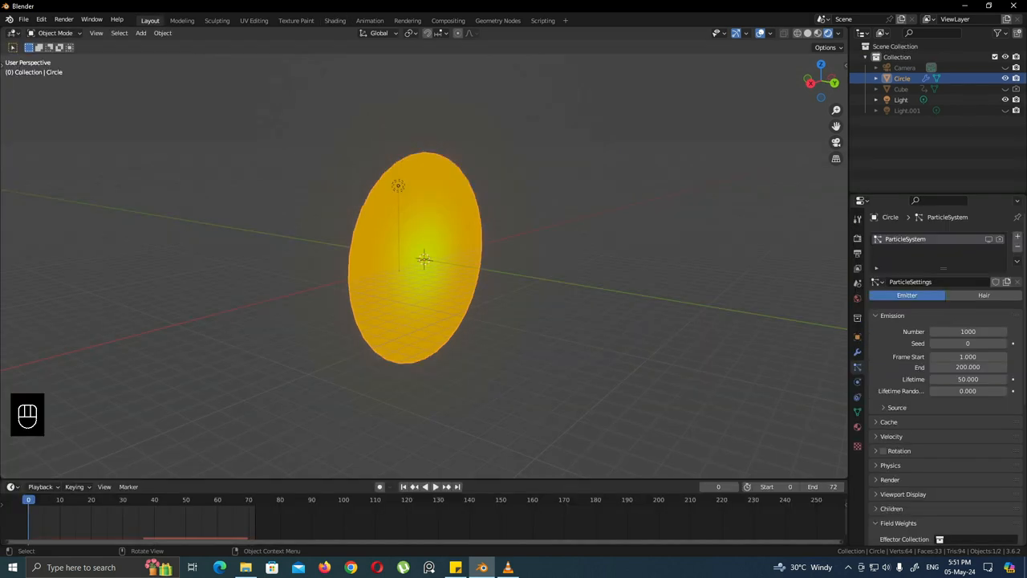
{"action": "key", "text": "shift+a"}
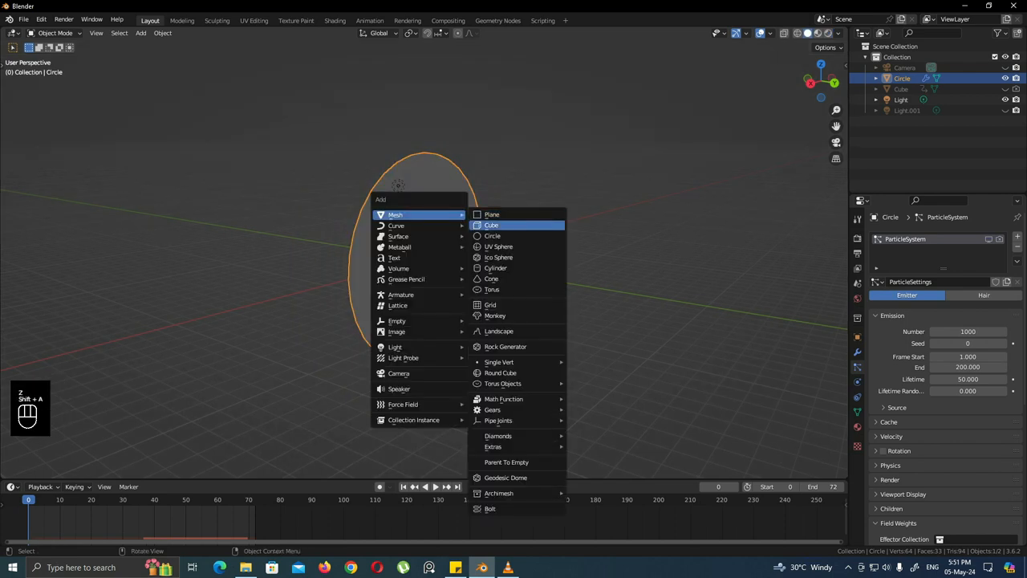
{"action": "left_click", "coordinate": [491, 225]}
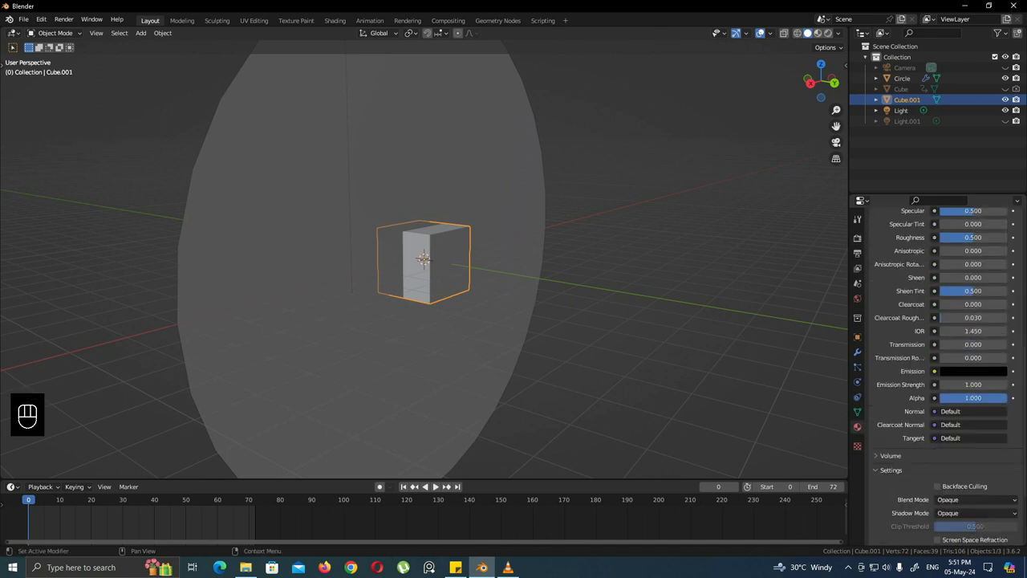
Give the cube's new material the Alpha Clip blend mode
{"action": "scroll", "scroll_direction": "down", "scroll_amount": 3}
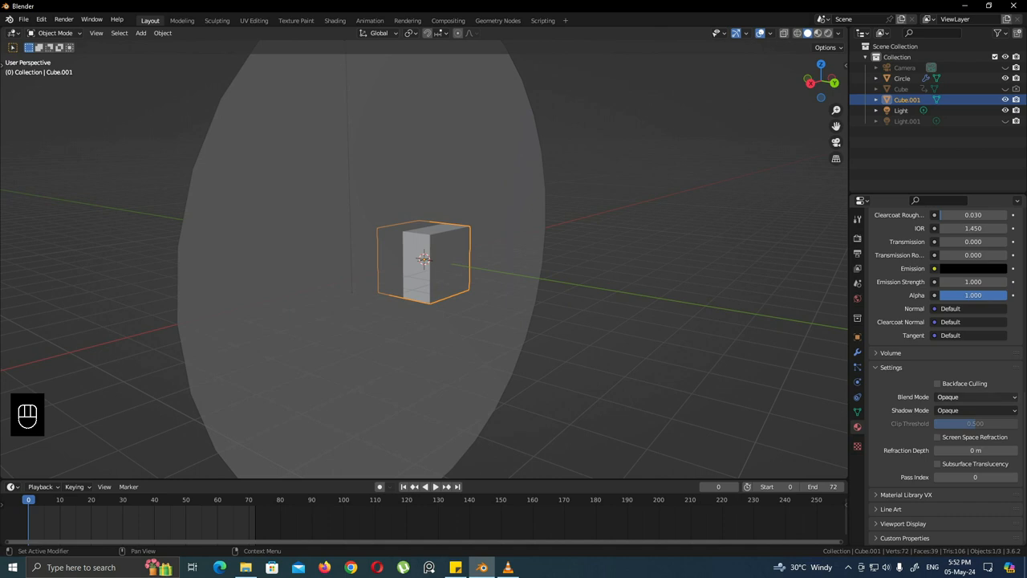
{"action": "left_click", "coordinate": [976, 396]}
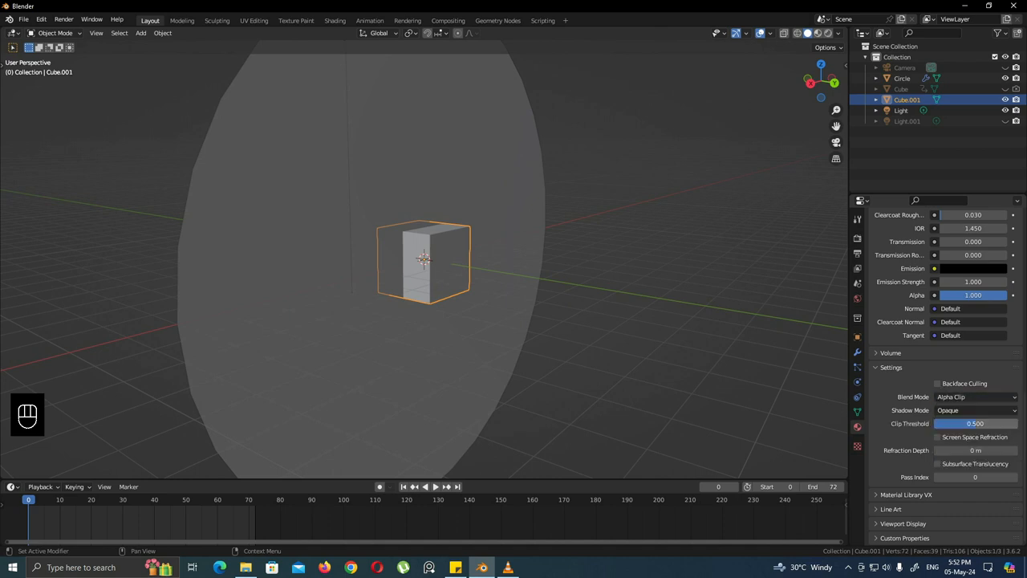
{"action": "left_click", "coordinate": [975, 410]}
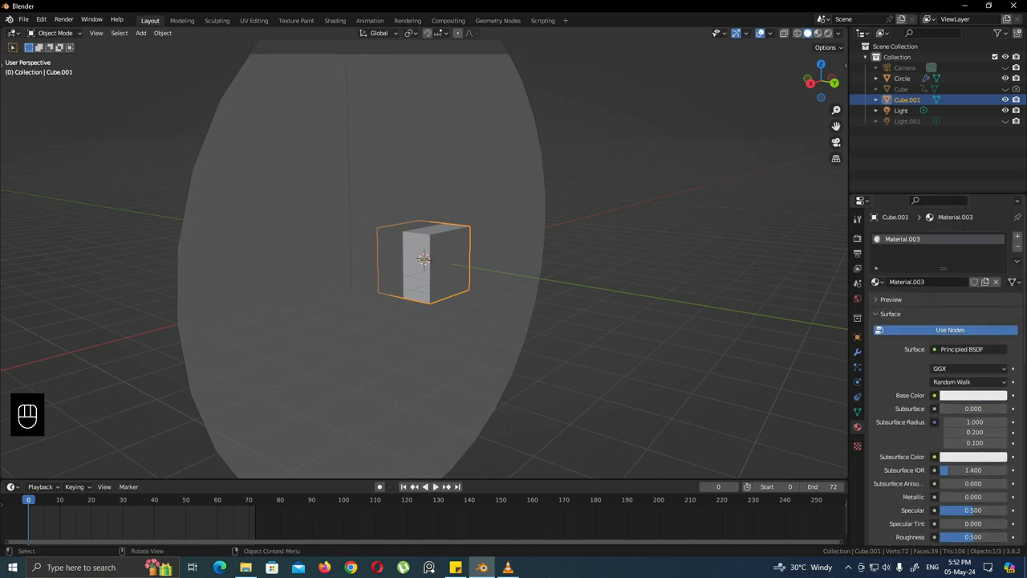
Make the cube's base colour green and mix in a red Emission shader via a Mix Shader
{"action": "left_click", "coordinate": [334, 19]}
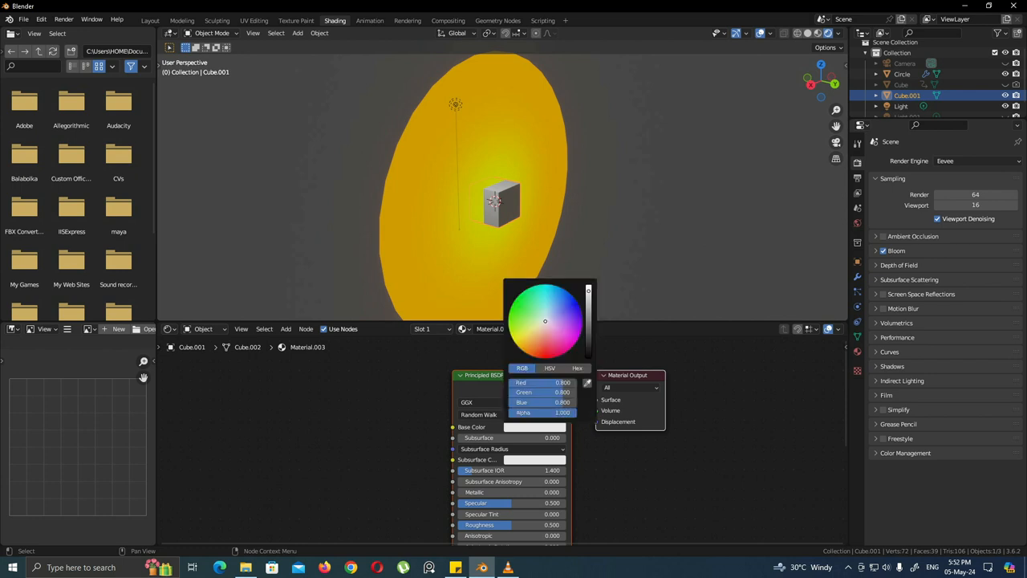
{"action": "left_click", "coordinate": [520, 308]}
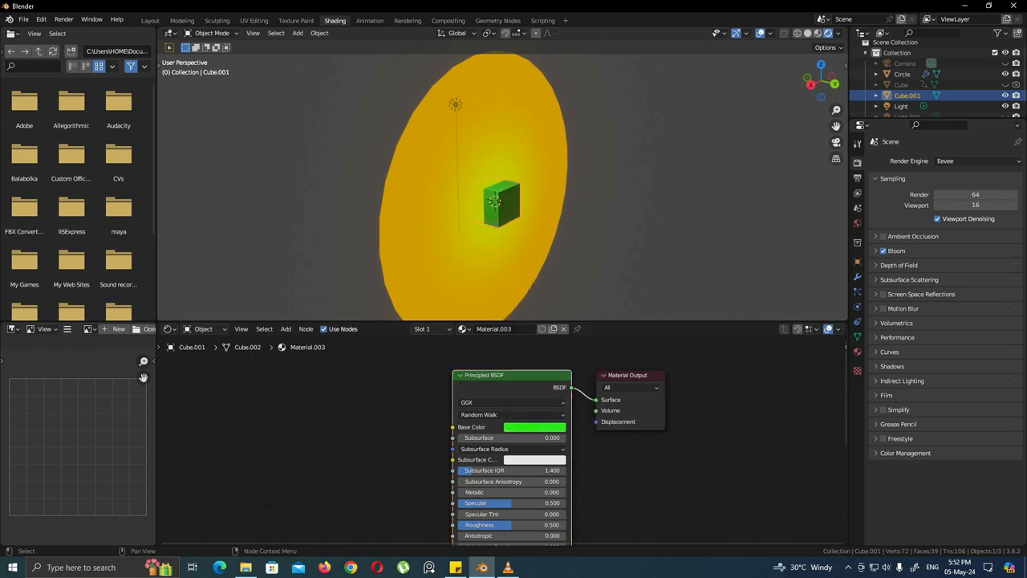
{"action": "type", "text": "m"}
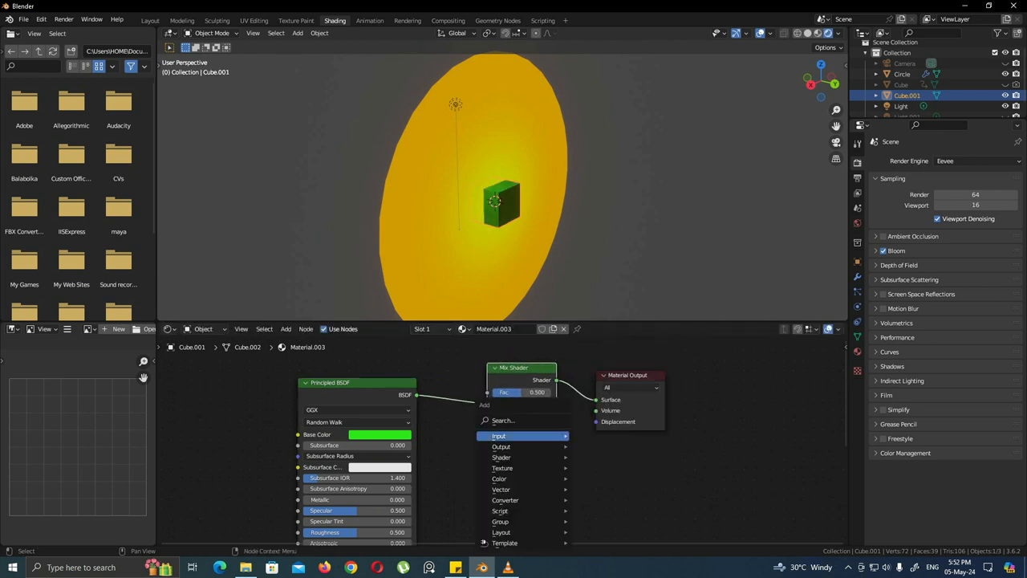
{"action": "type", "text": "em"}
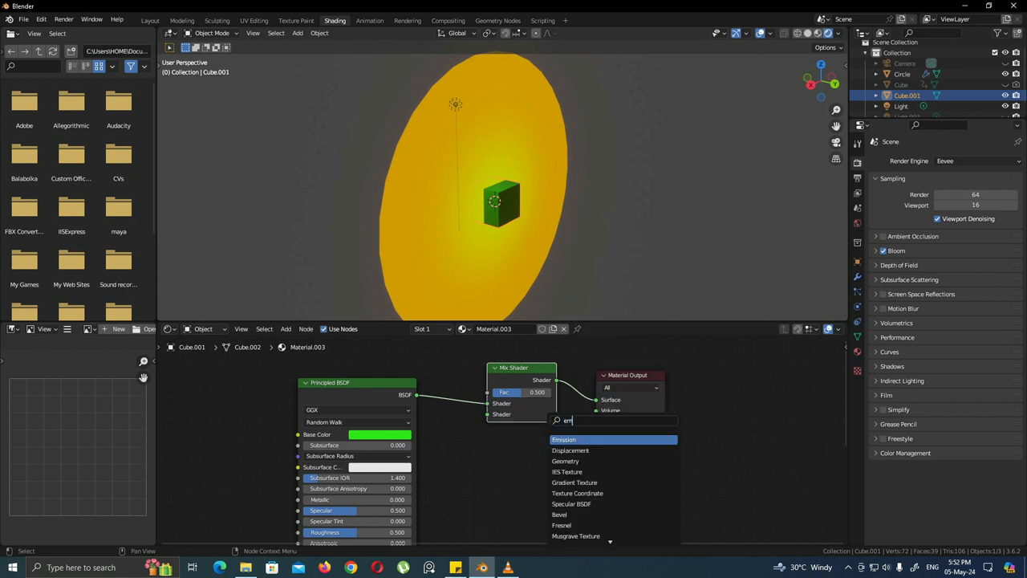
{"action": "left_click", "coordinate": [563, 440]}
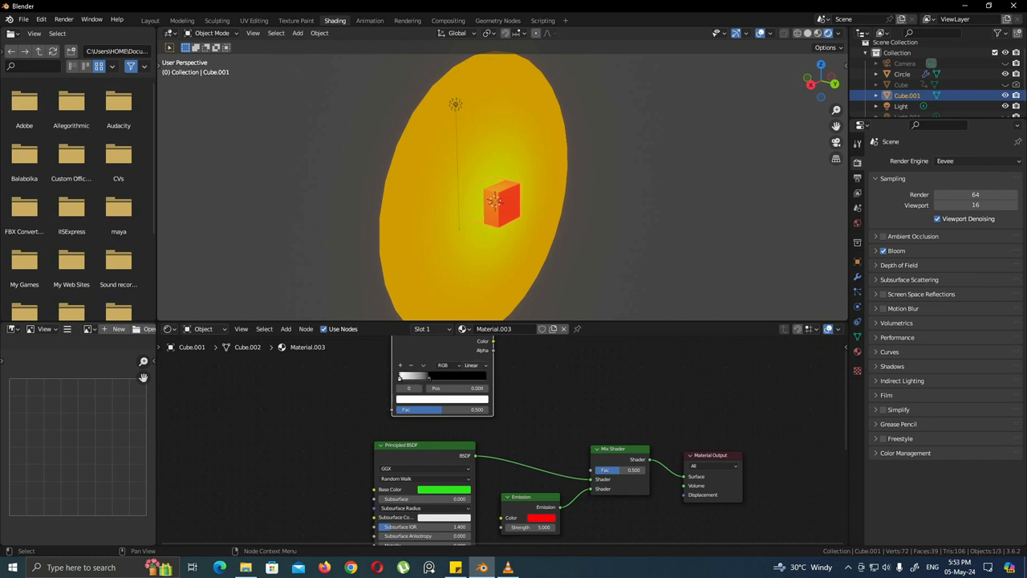
Set the ColorRamp feeding the mix factor to Constant interpolation
{"action": "left_click", "coordinate": [471, 366]}
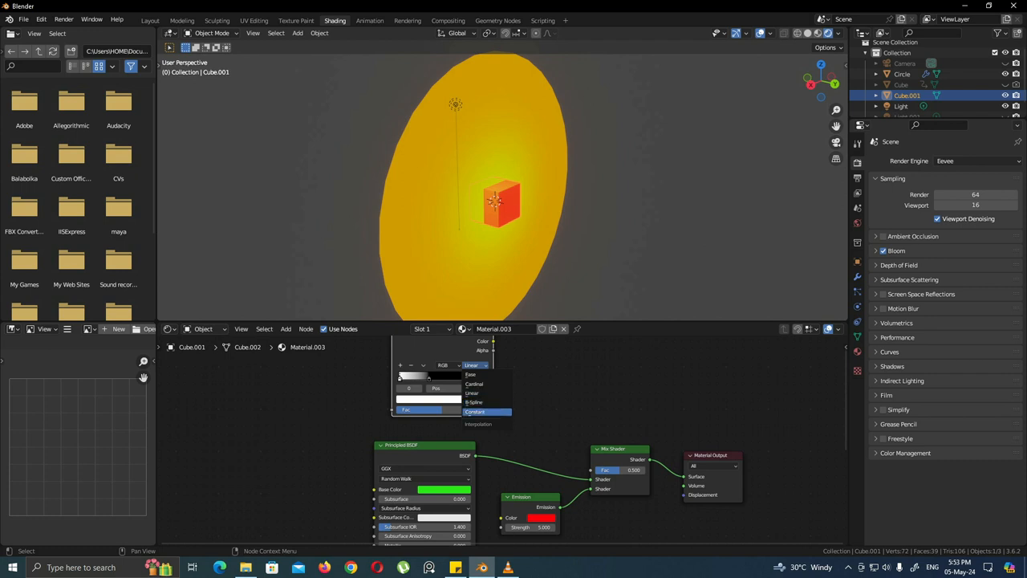
{"action": "left_click", "coordinate": [475, 411]}
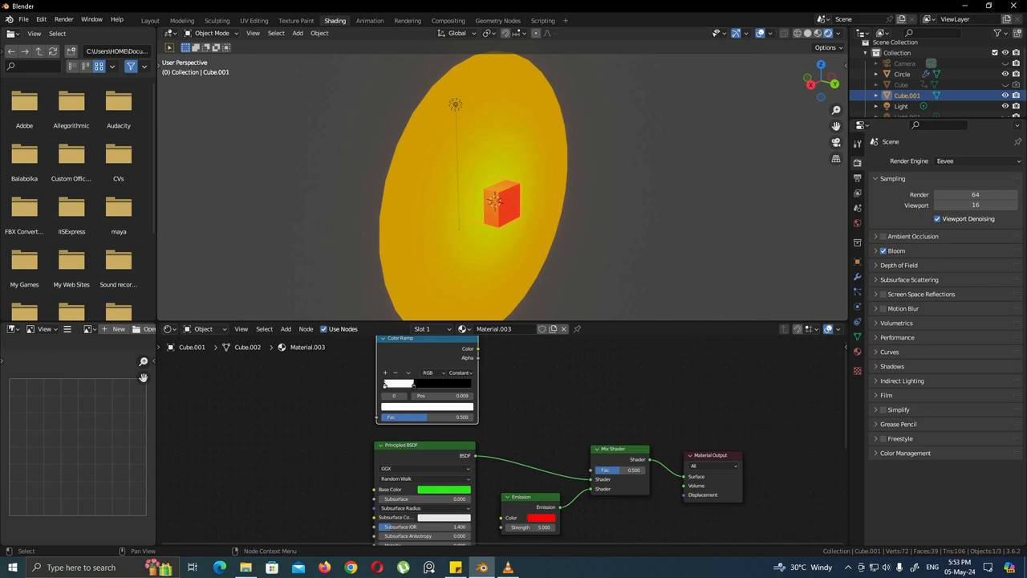
Add Separate XYZ and Mapping nodes so the cube's position drives the ramp factor
{"action": "key", "text": "shift+a"}
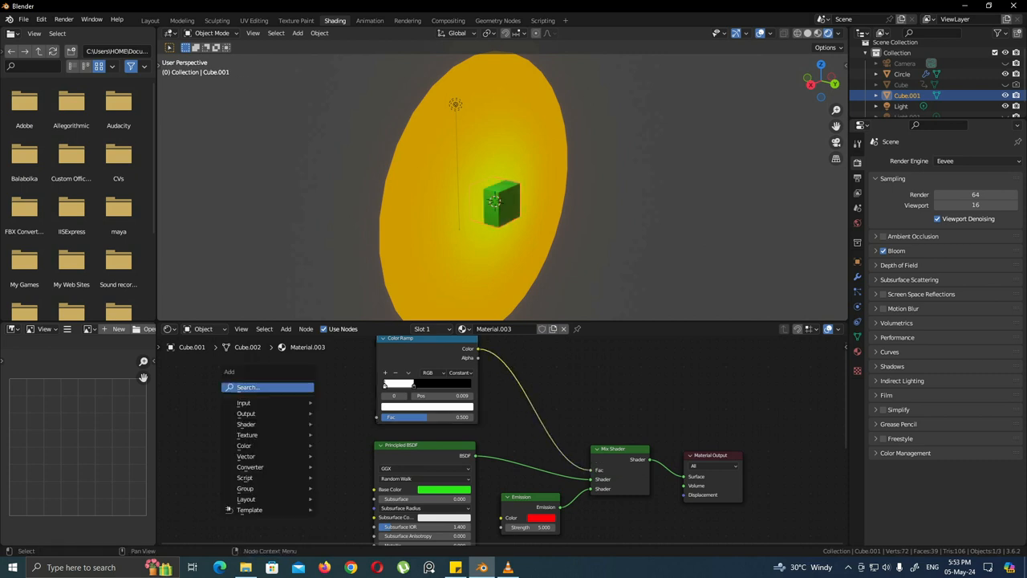
{"action": "type", "text": "sep"}
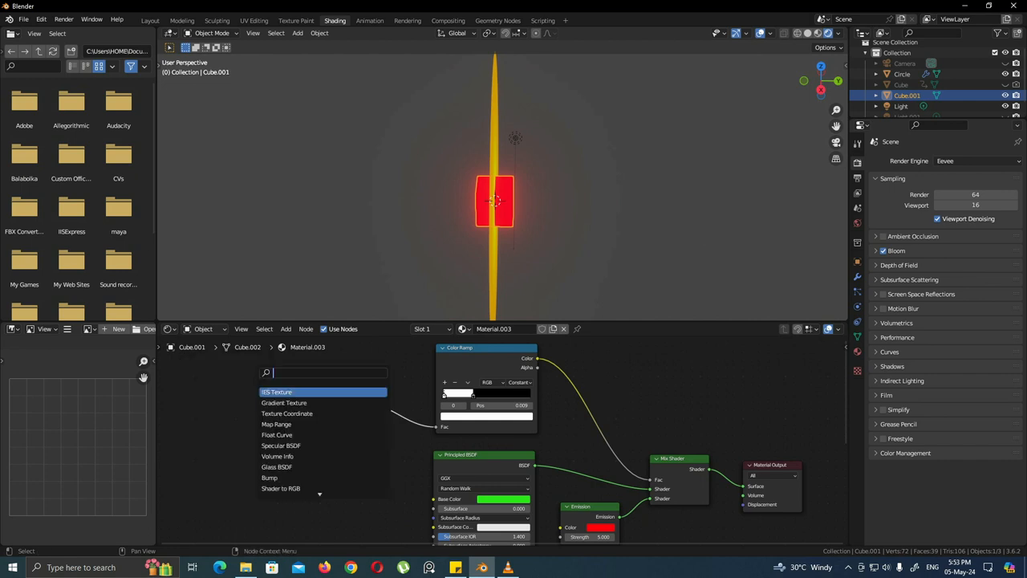
{"action": "type", "text": "mapp"}
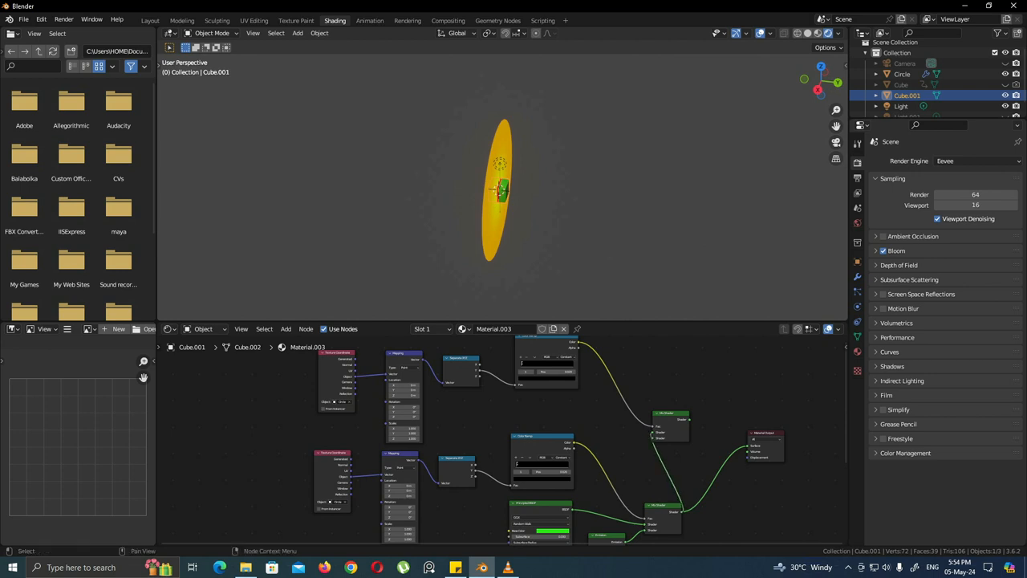
Add a Transparent BSDF into a second mix and set the ramp stops to 0.00 and 0.001
{"action": "type", "text": "tra"}
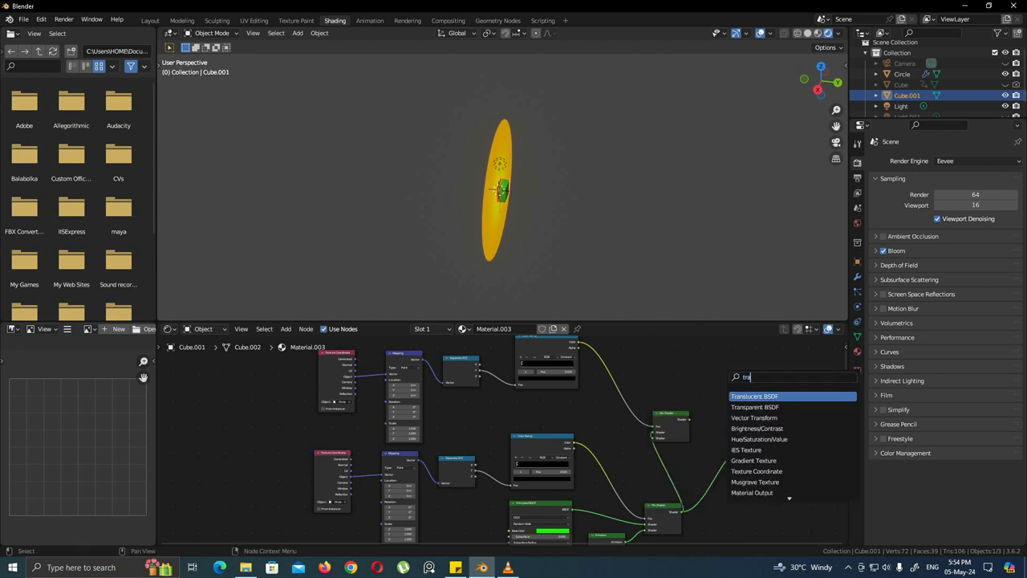
{"action": "left_click", "coordinate": [754, 395]}
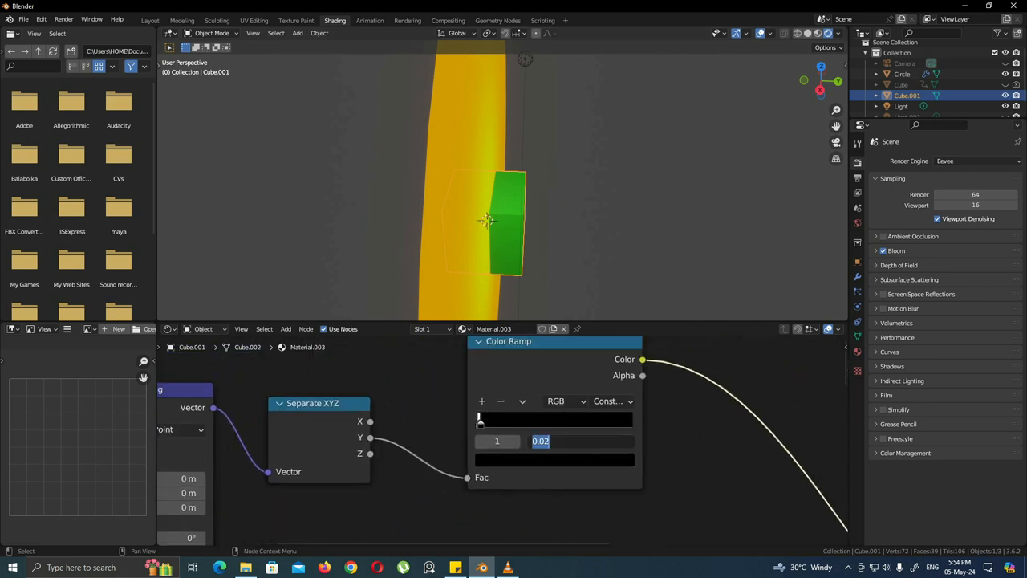
{"action": "type", "text": "0.00"}
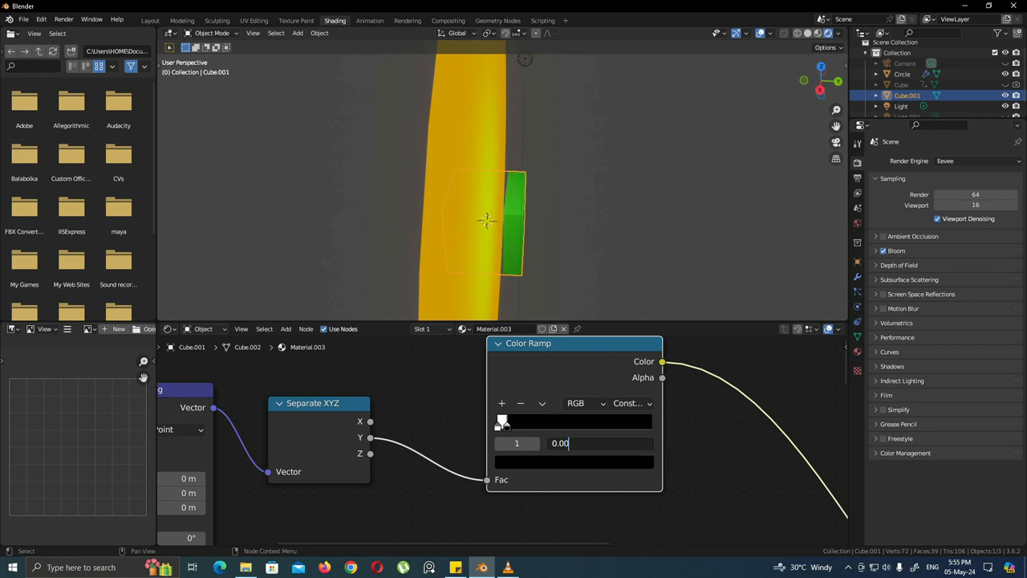
{"action": "type", "text": "0.001"}
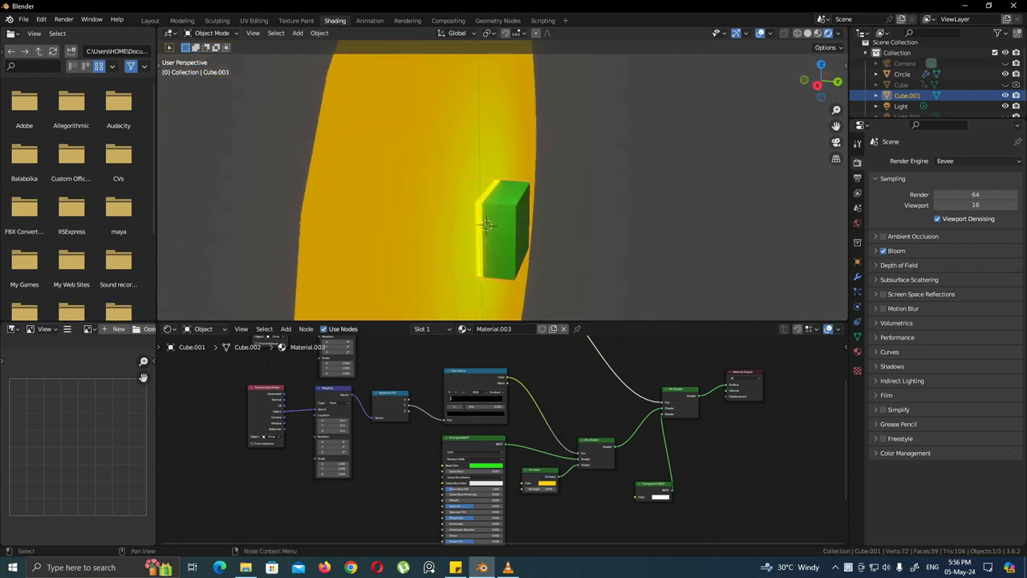
Retune the red Emission glow colour and return to the Layout scene view
{"action": "left_click", "coordinate": [559, 475]}
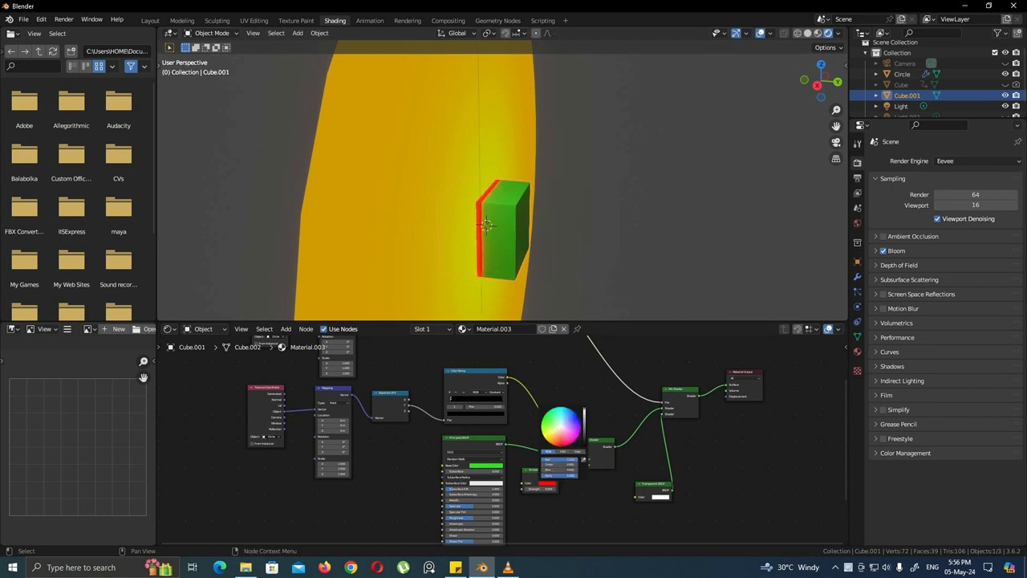
{"action": "left_click", "coordinate": [151, 19]}
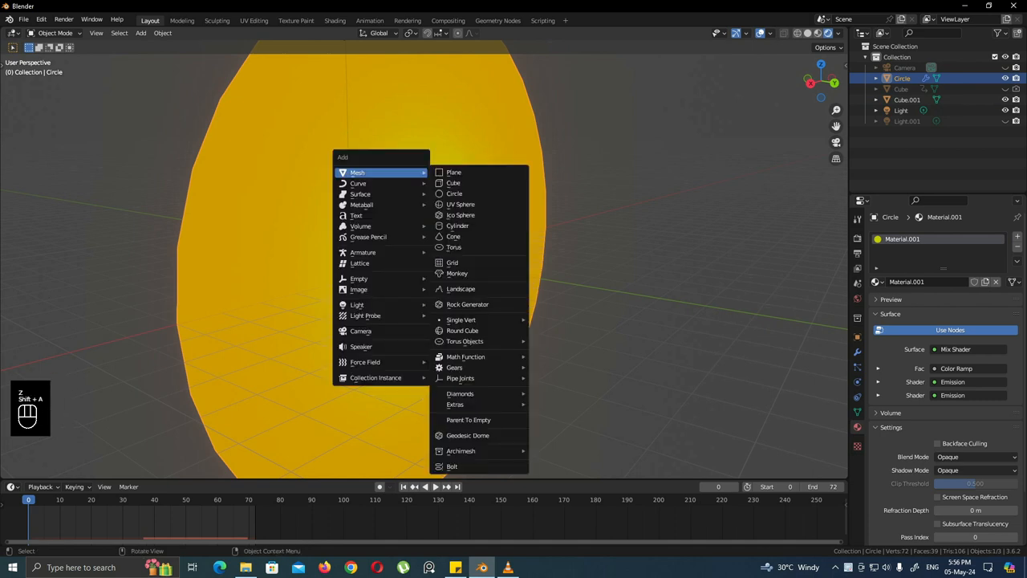
Add a plane with a particle system and rotate it 90 degrees to stand upright
{"action": "left_click", "coordinate": [452, 171]}
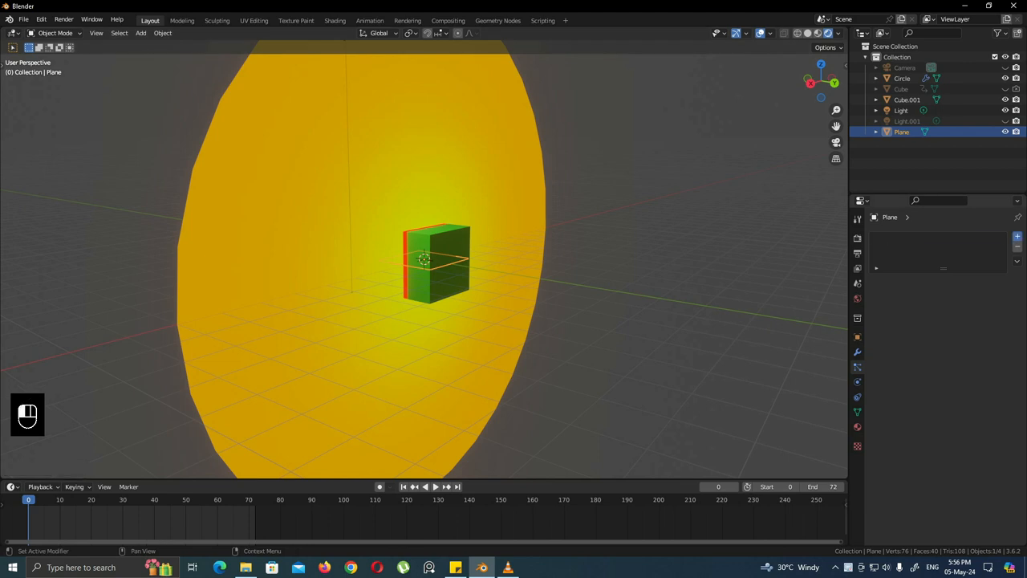
{"action": "left_click", "coordinate": [856, 382]}
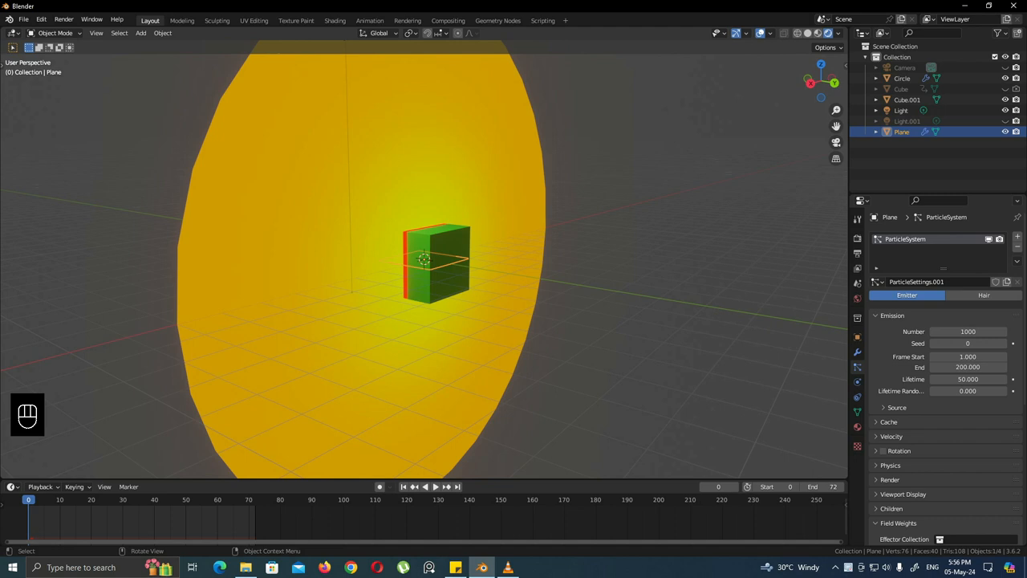
{"action": "key", "text": "r"}
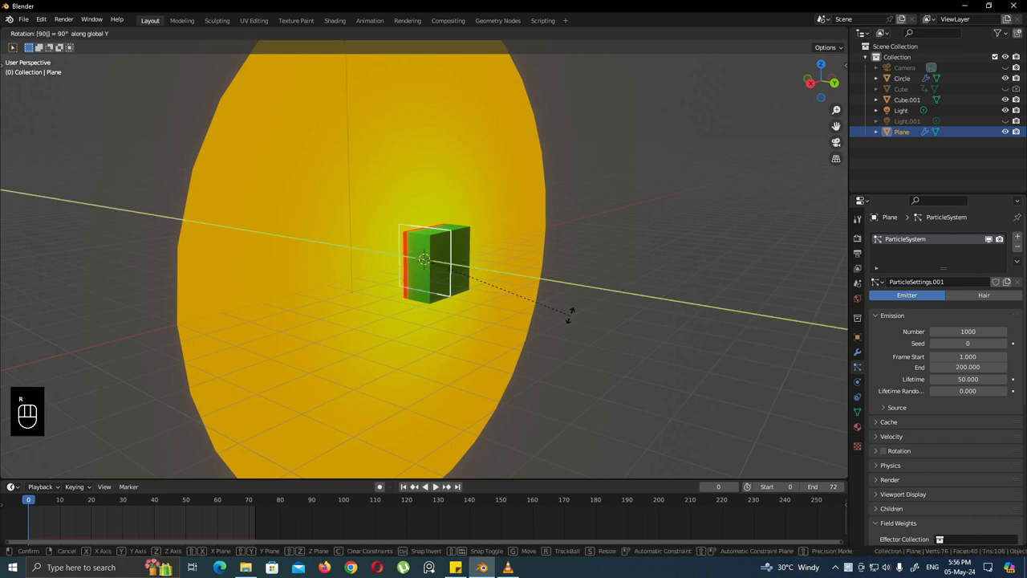
{"action": "key", "text": "x"}
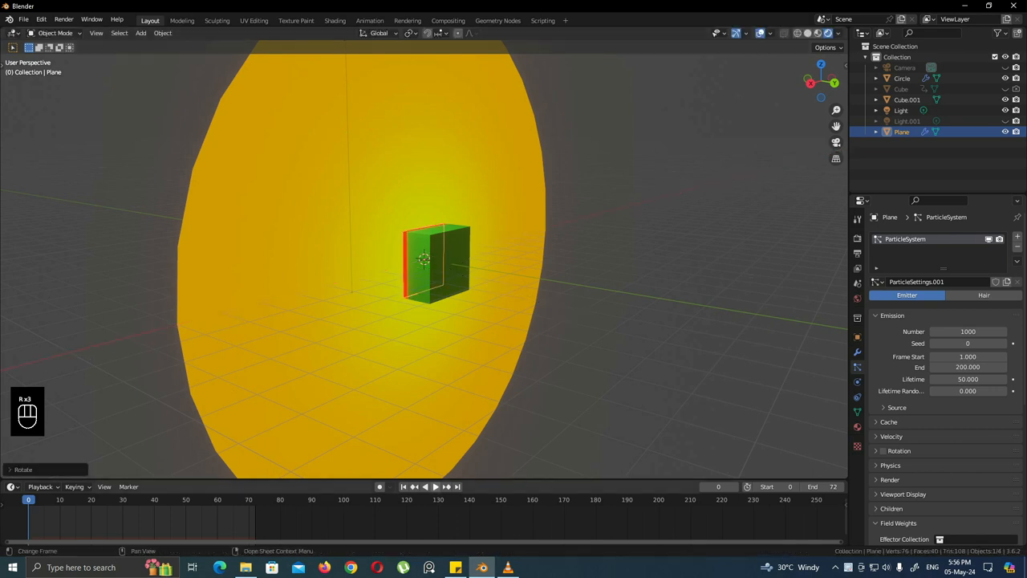
{"action": "scroll", "scroll_direction": "down", "scroll_amount": 3}
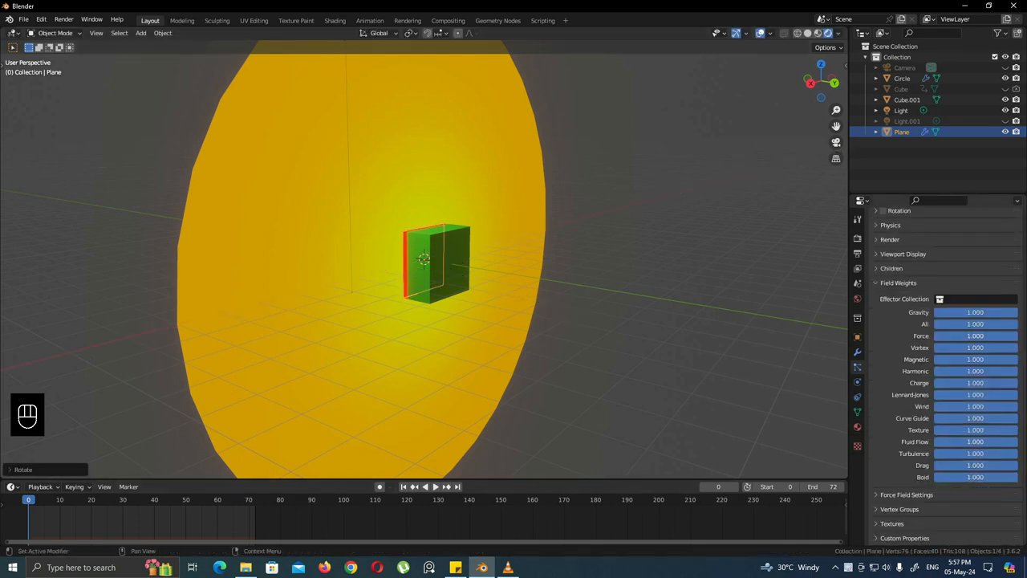